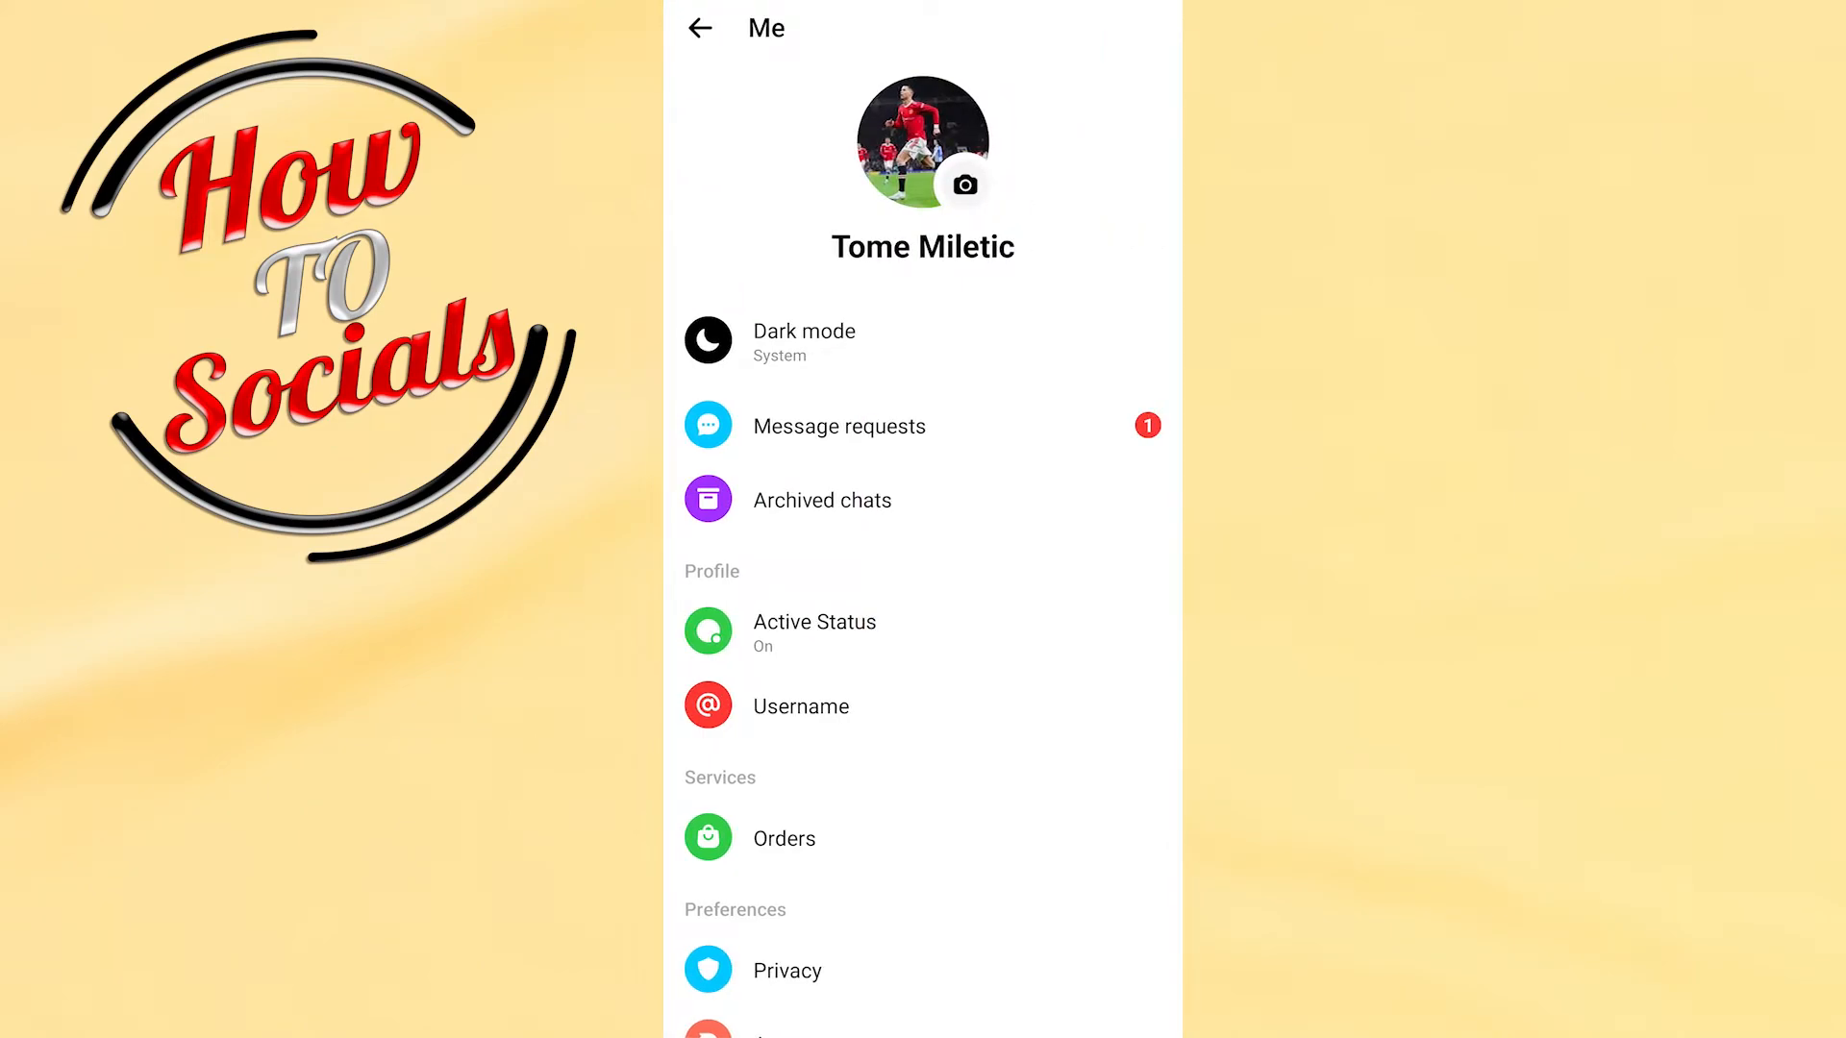
Step: Reach Account settings from the Me screen and go into Security and login
scroll(down, 3)
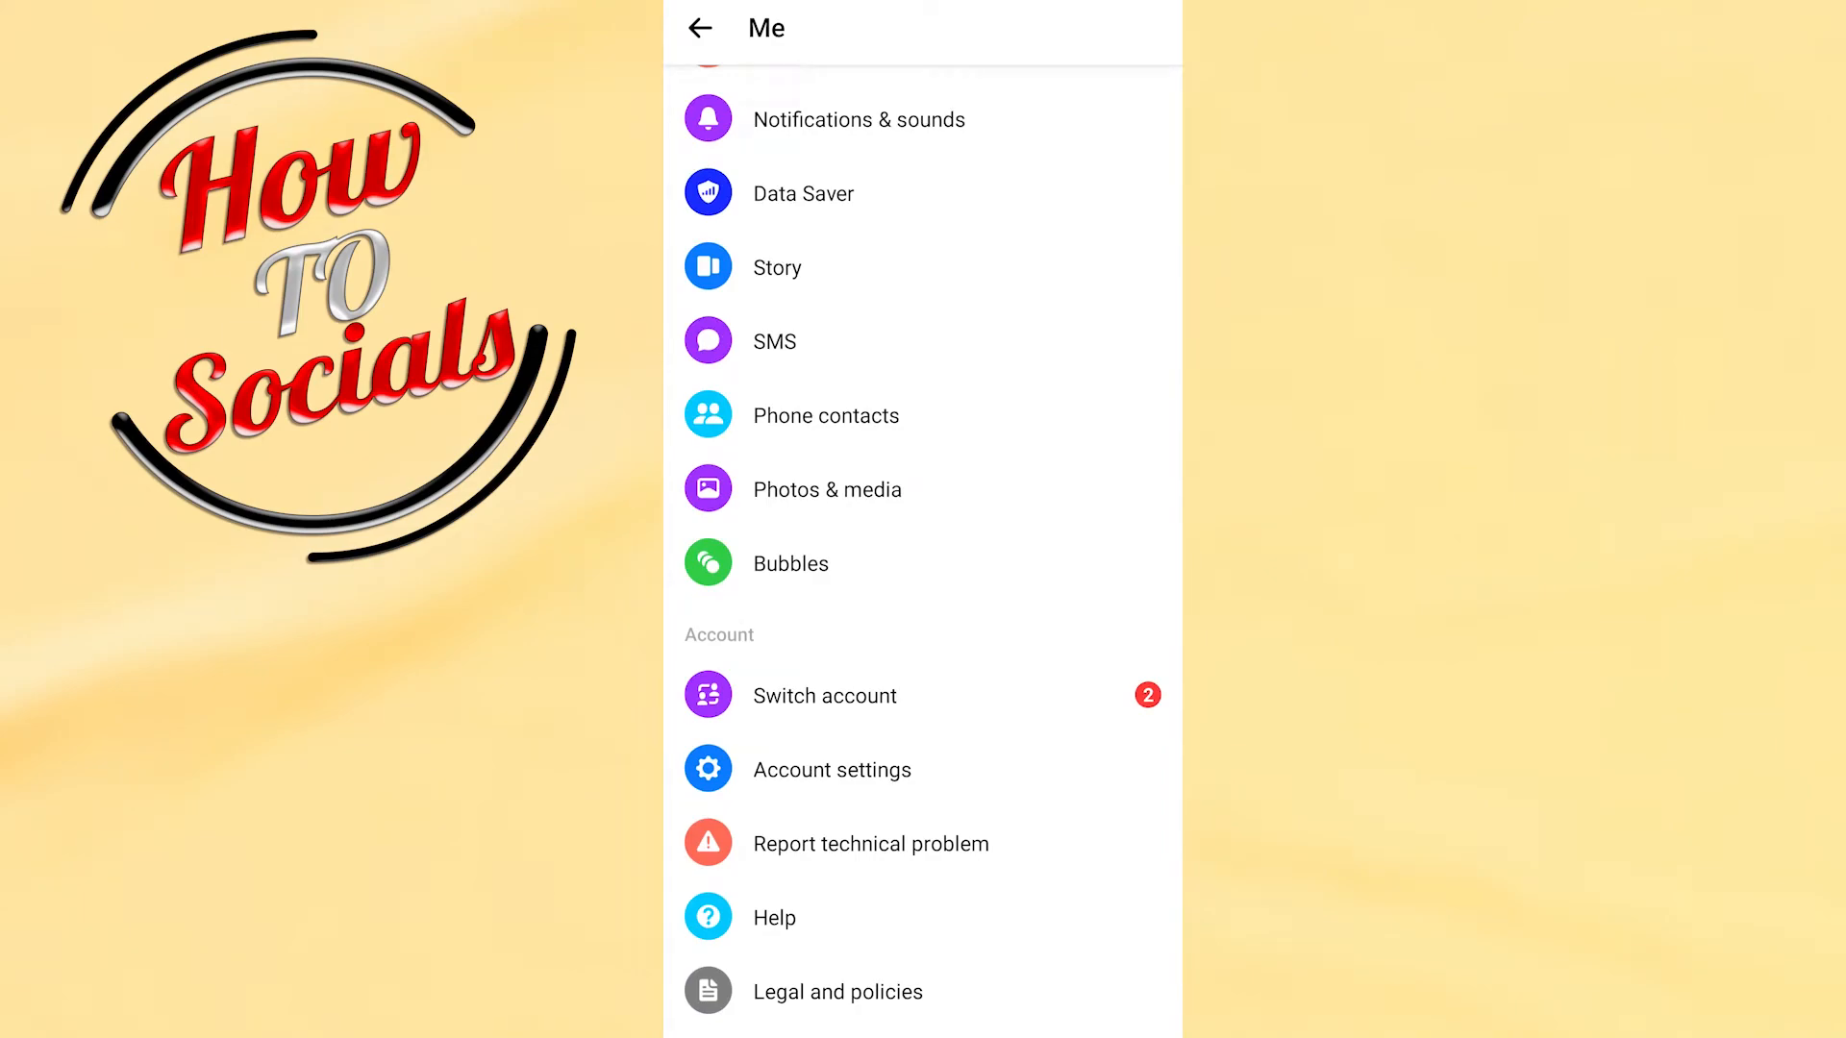
click(833, 769)
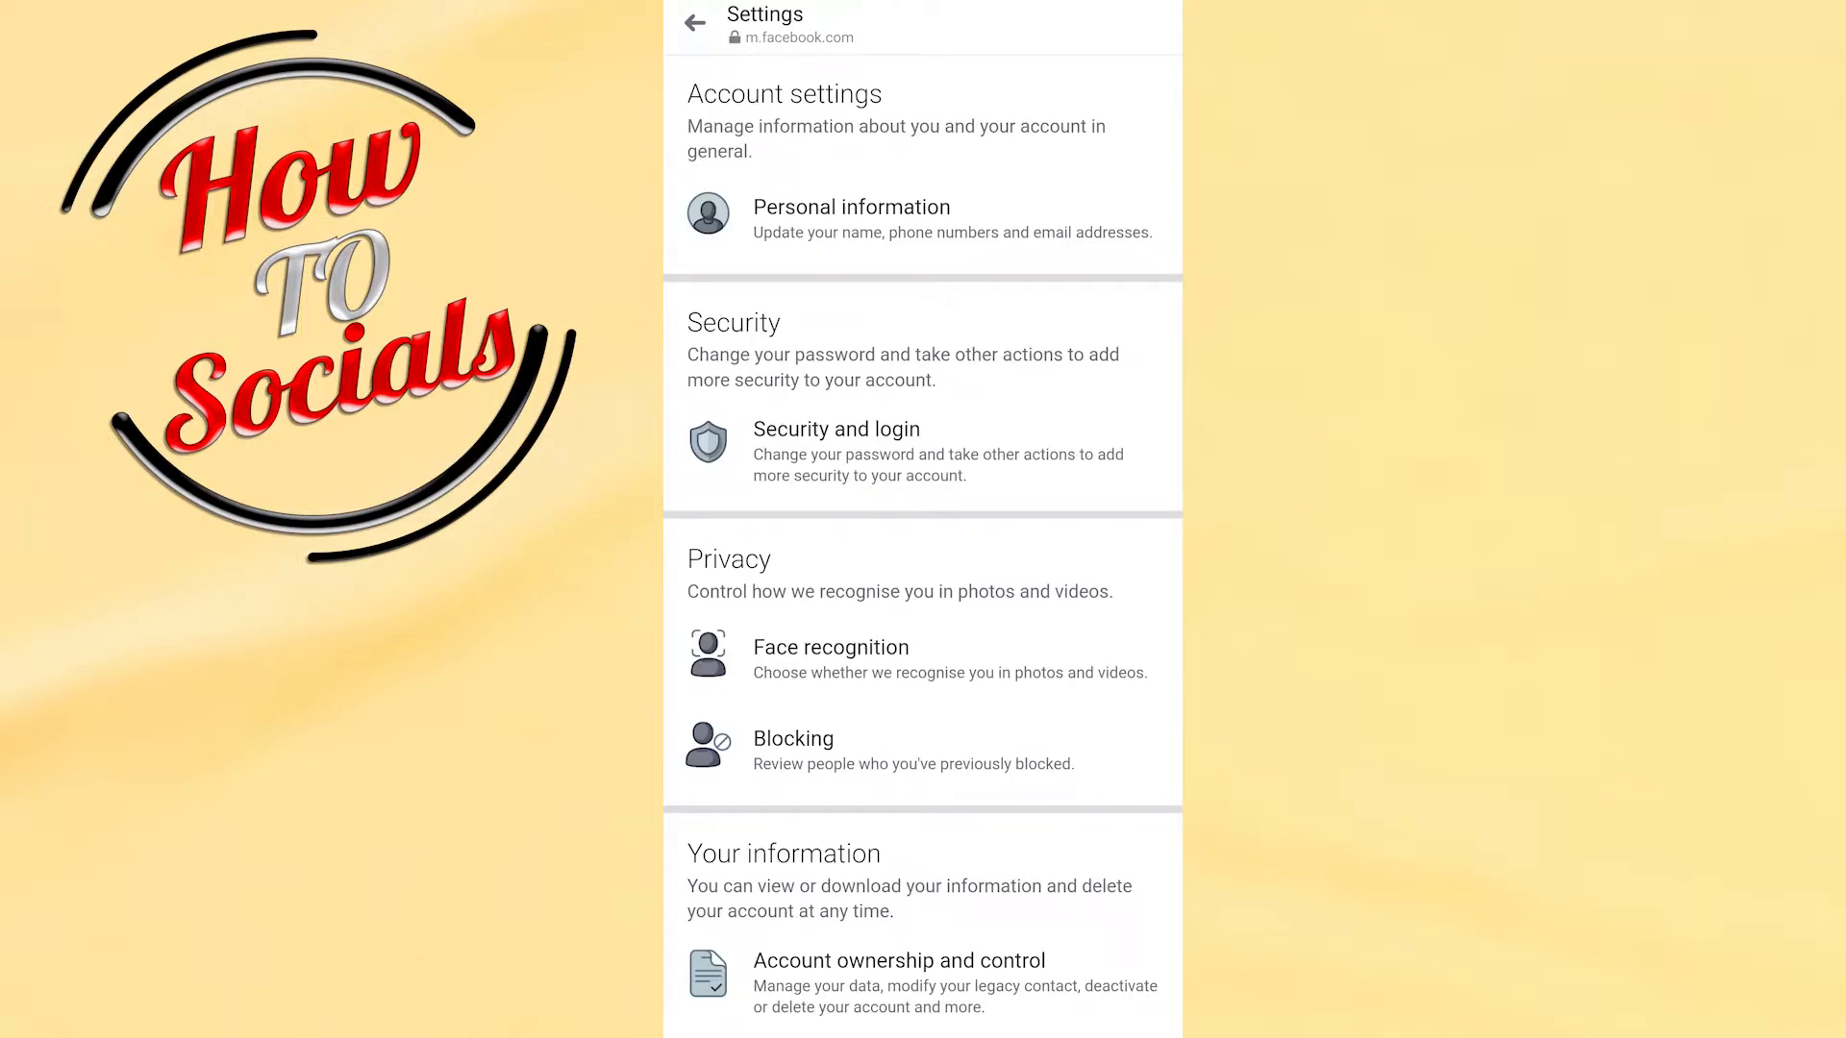
click(835, 429)
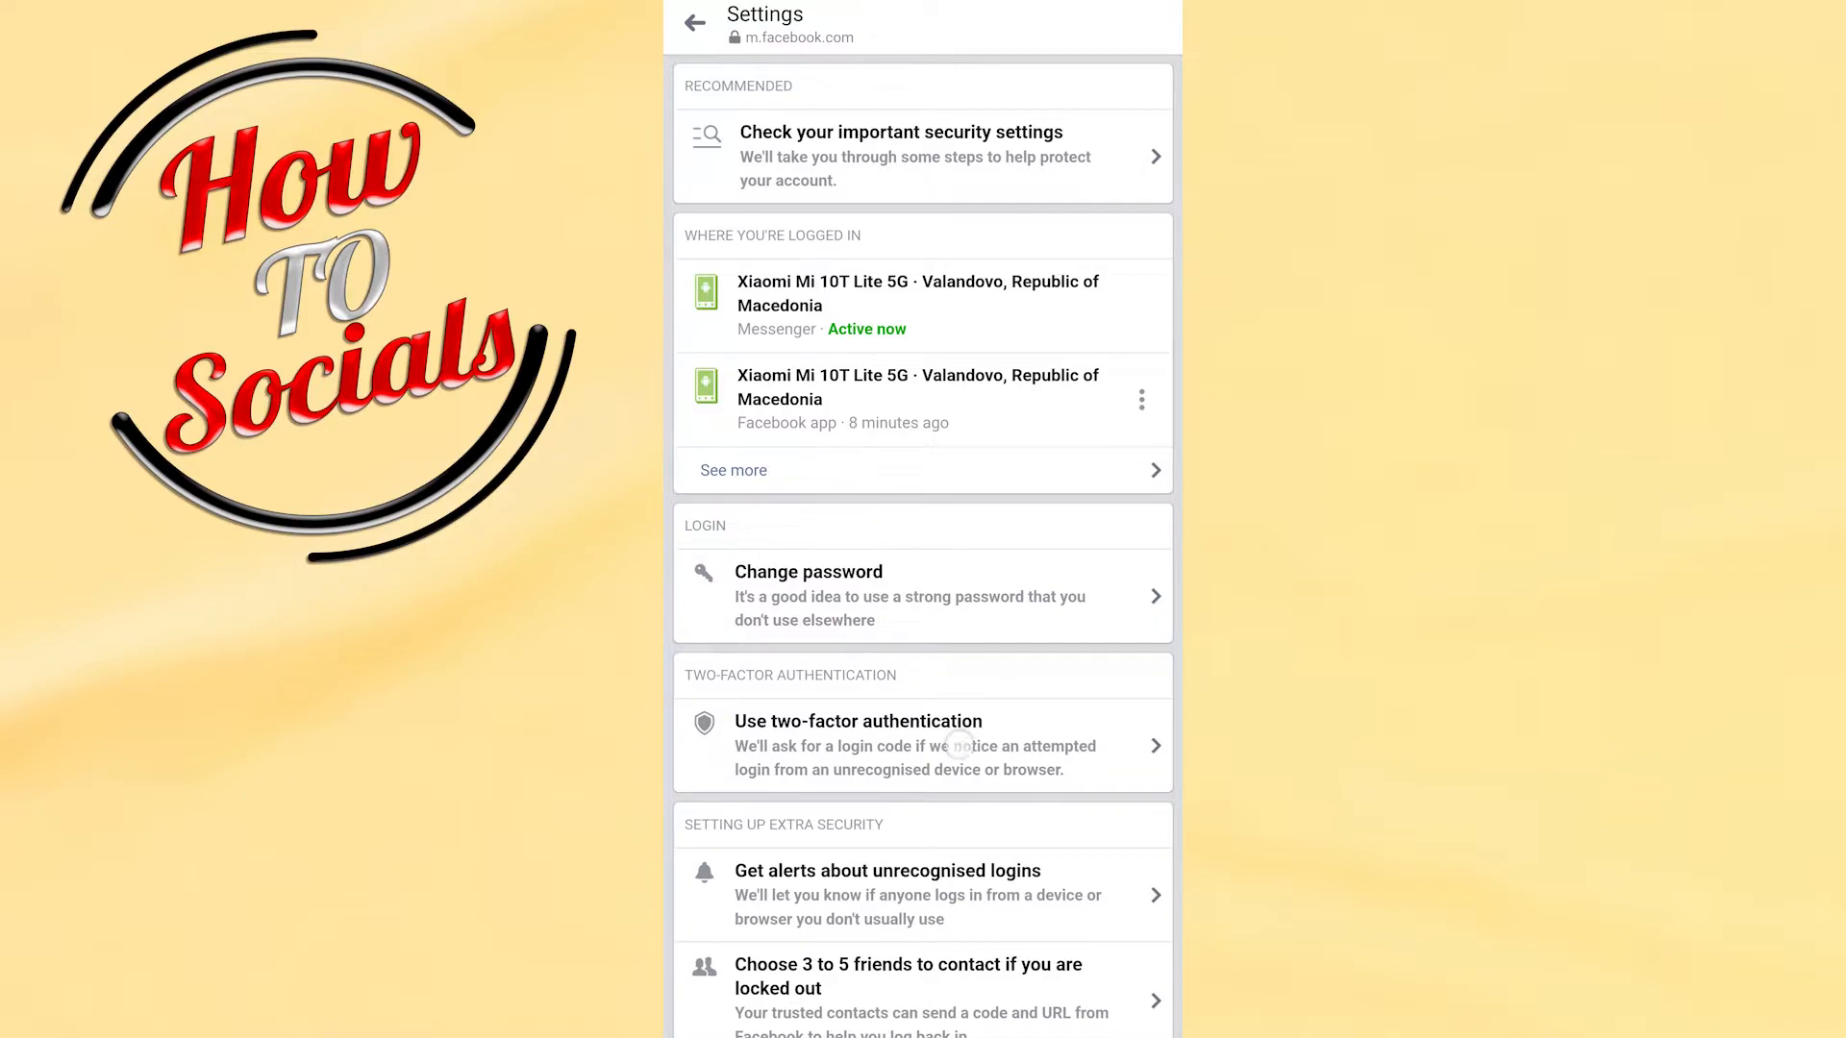
Step: Start setting up two-factor authentication from Security and login
click(859, 722)
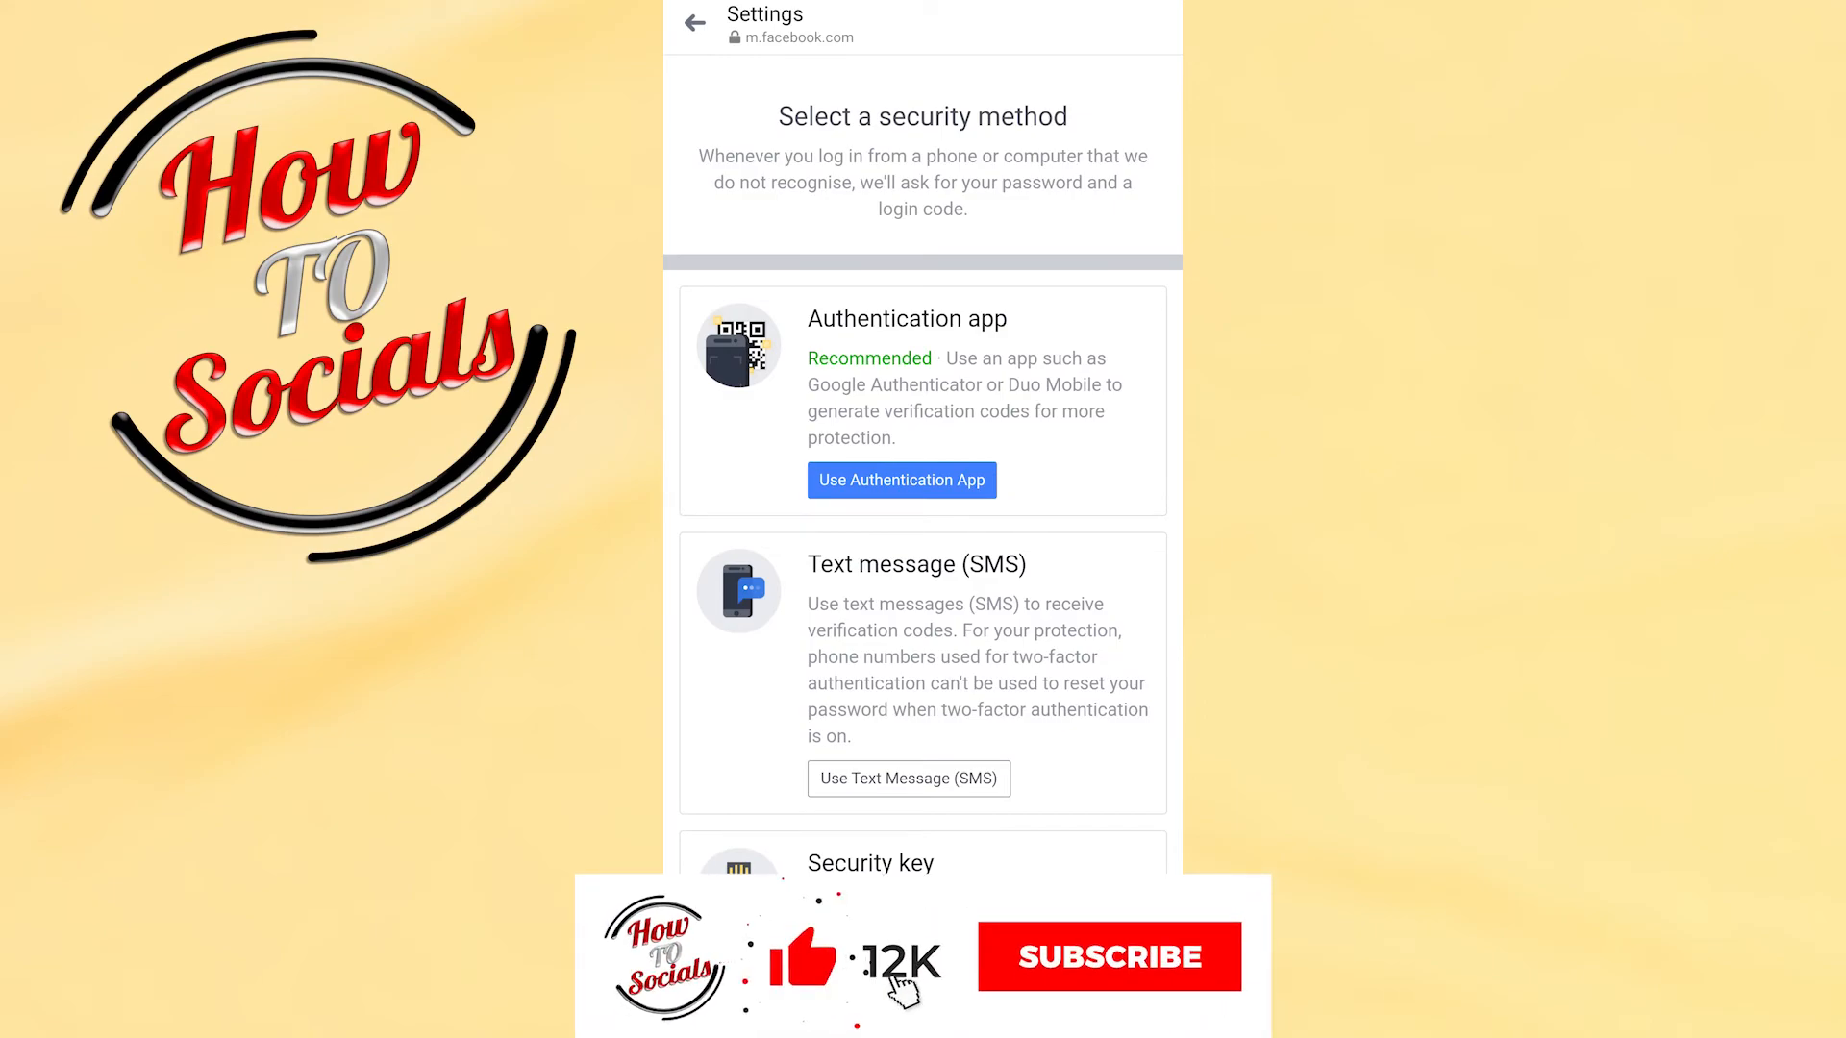
Step: Interact with the Select a security method page without choosing a method
click(1107, 956)
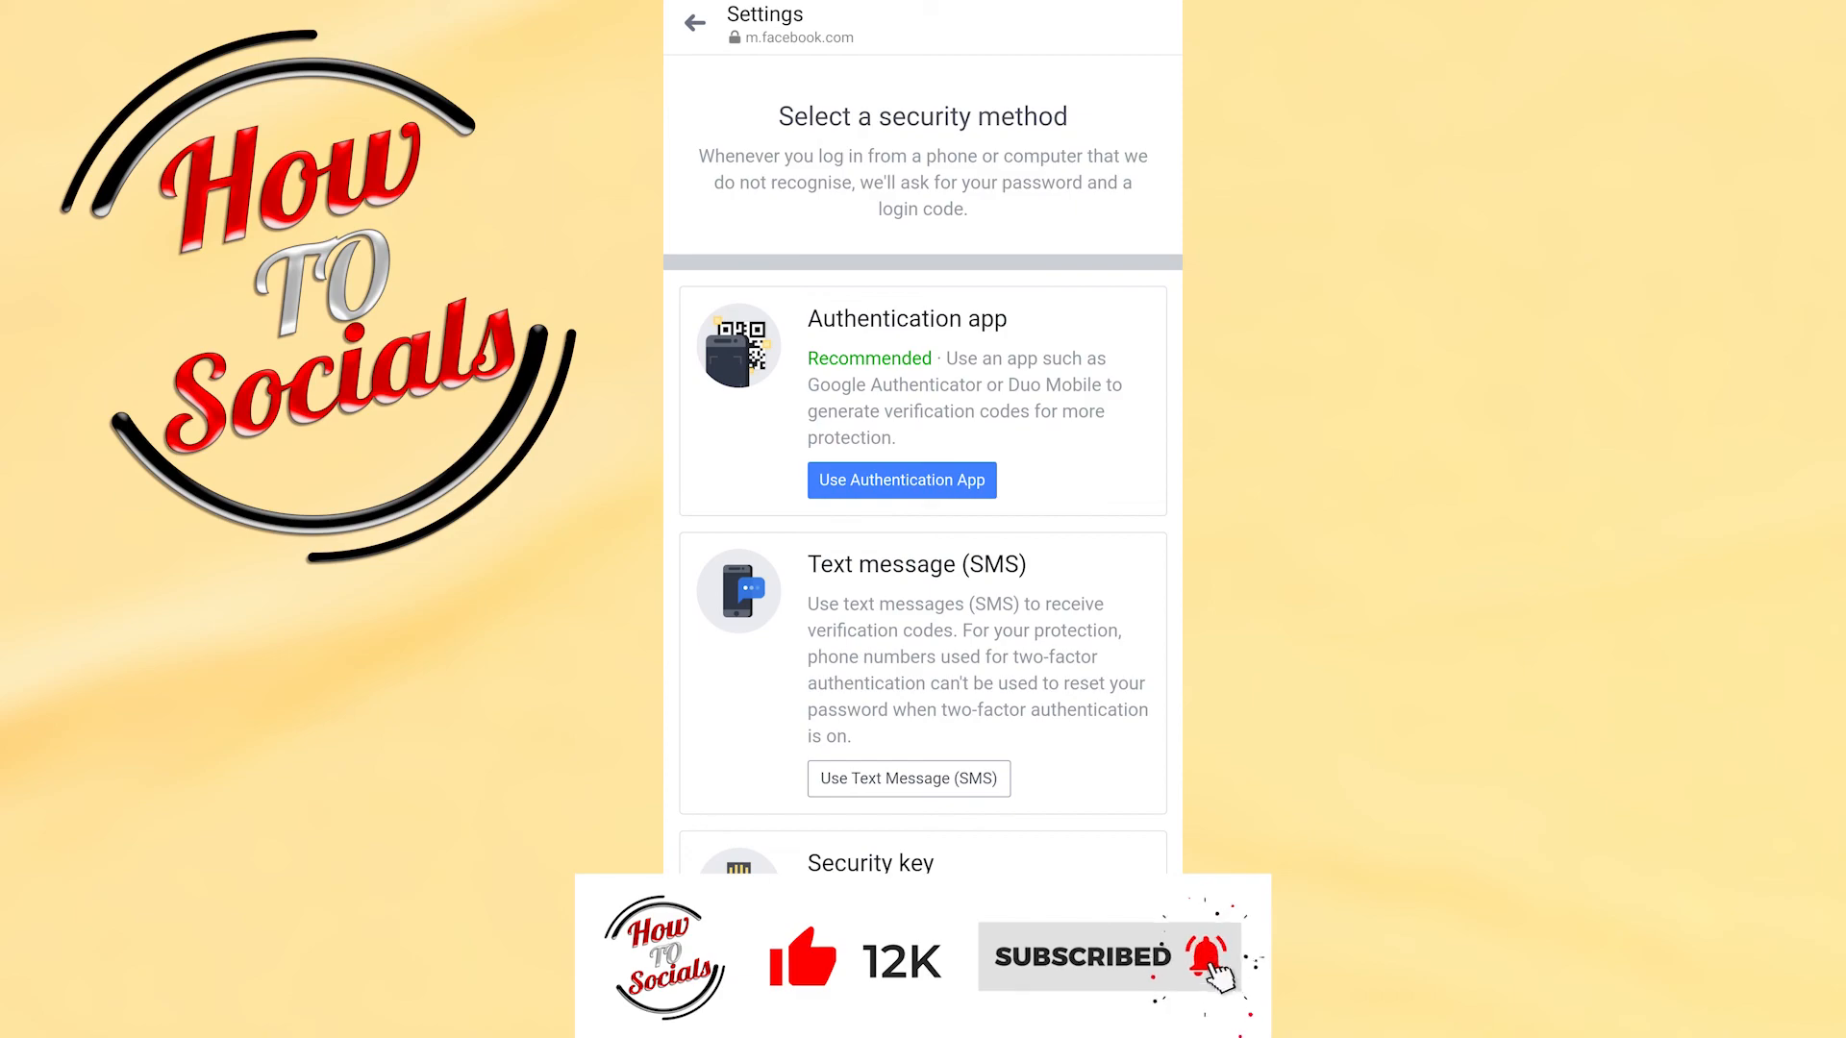